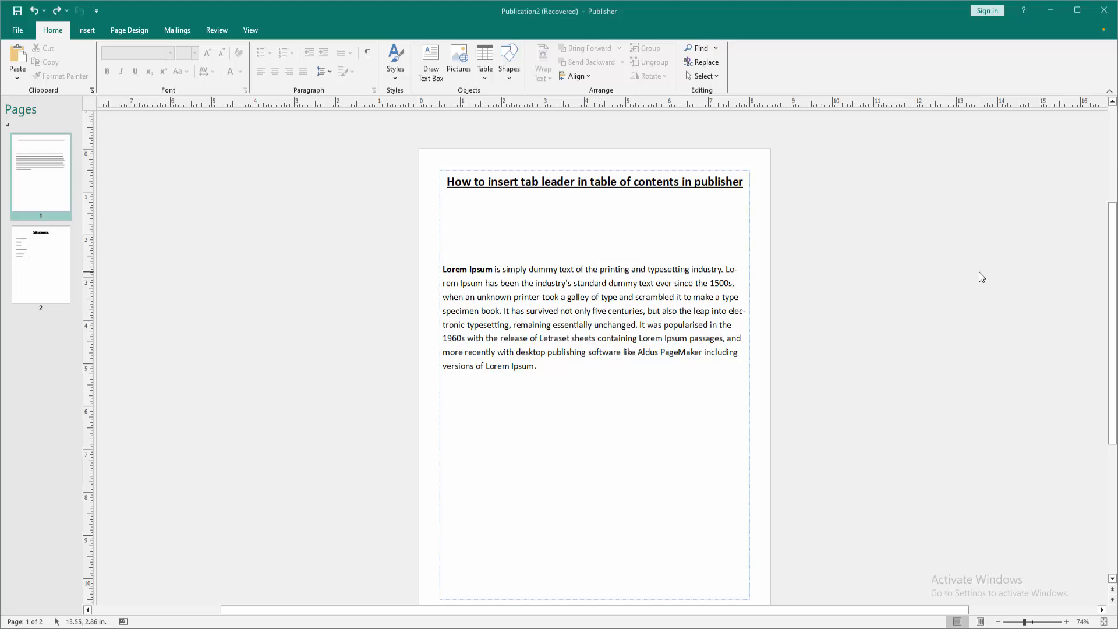
pyautogui.moveTo(70, 260)
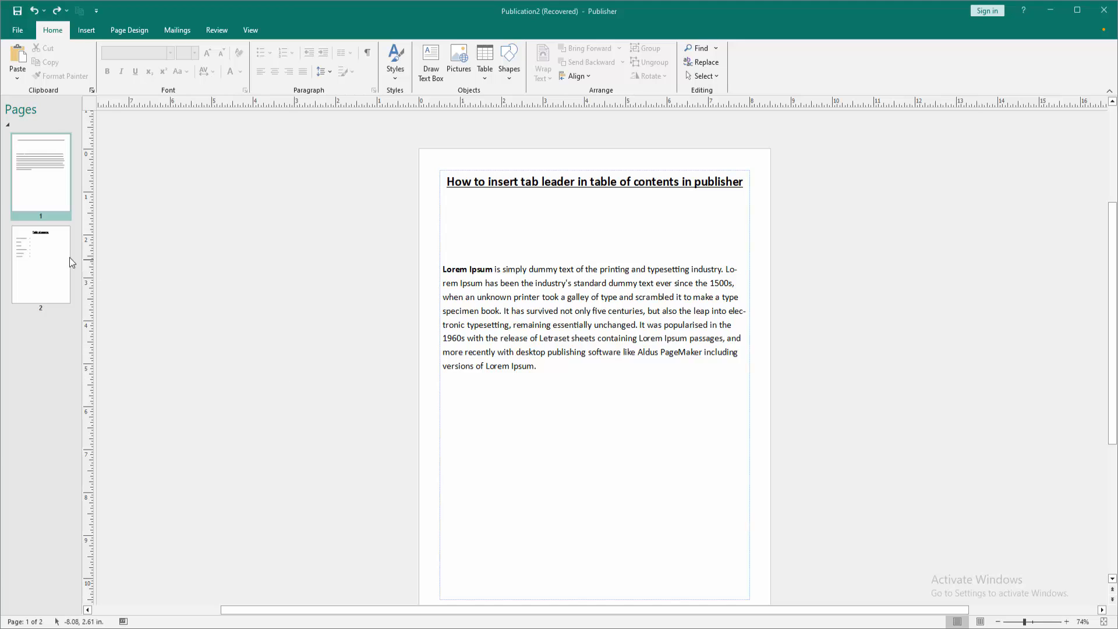
# - Go to page 2, which holds the Table of content box
pyautogui.click(41, 265)
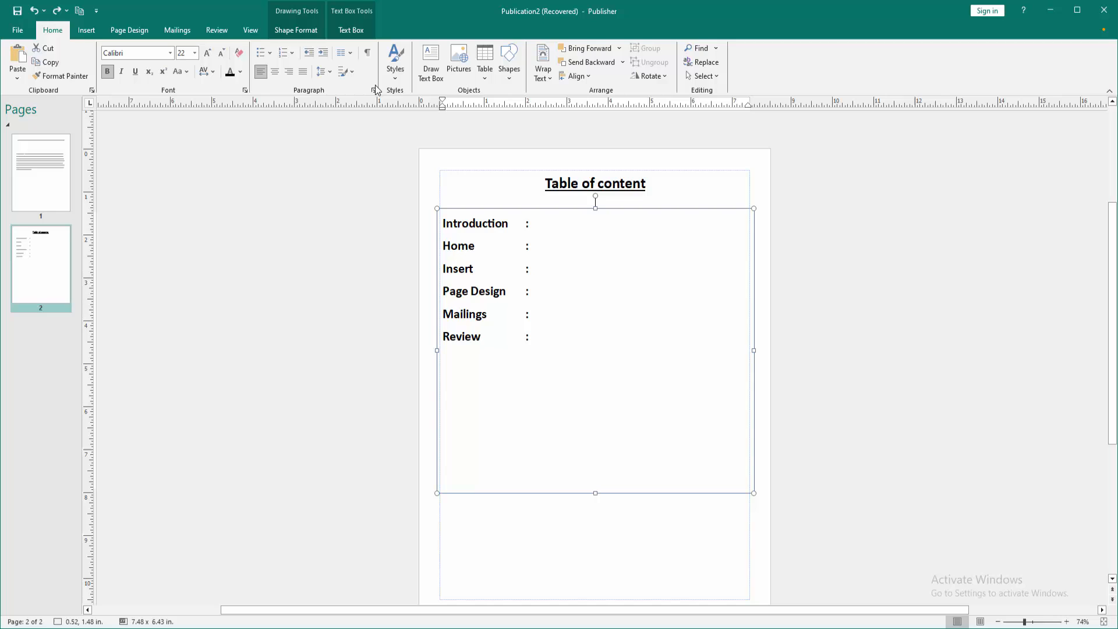
# - In paragraph tab settings, add a 6.5" right-aligned tab stop with a dot leader
pyautogui.click(373, 90)
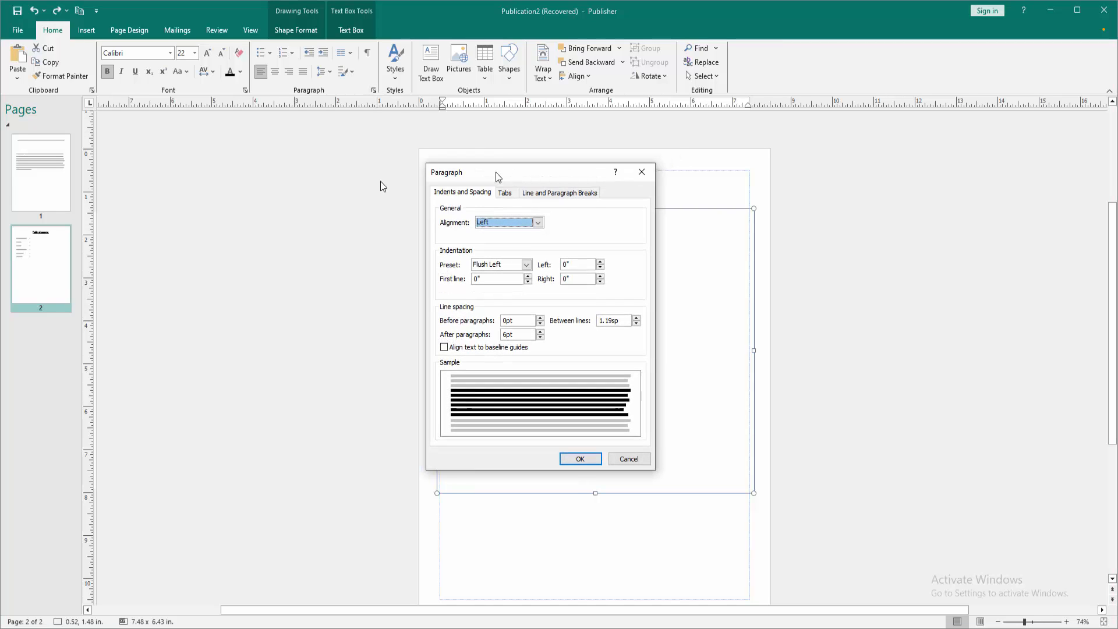
pyautogui.click(506, 192)
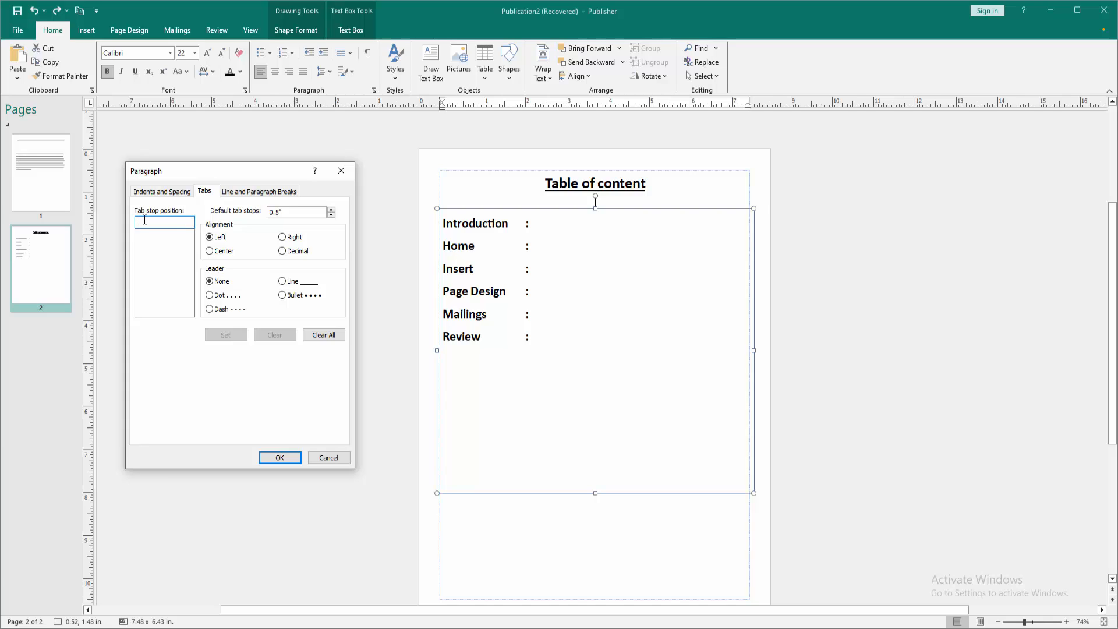
pyautogui.write('6.5')
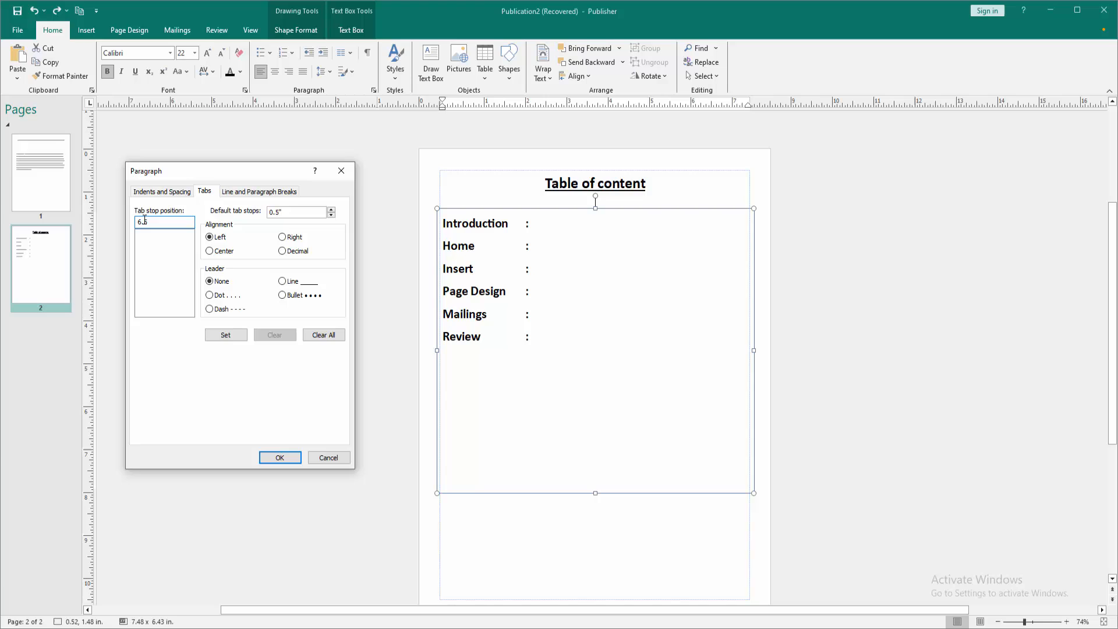
pyautogui.click(282, 237)
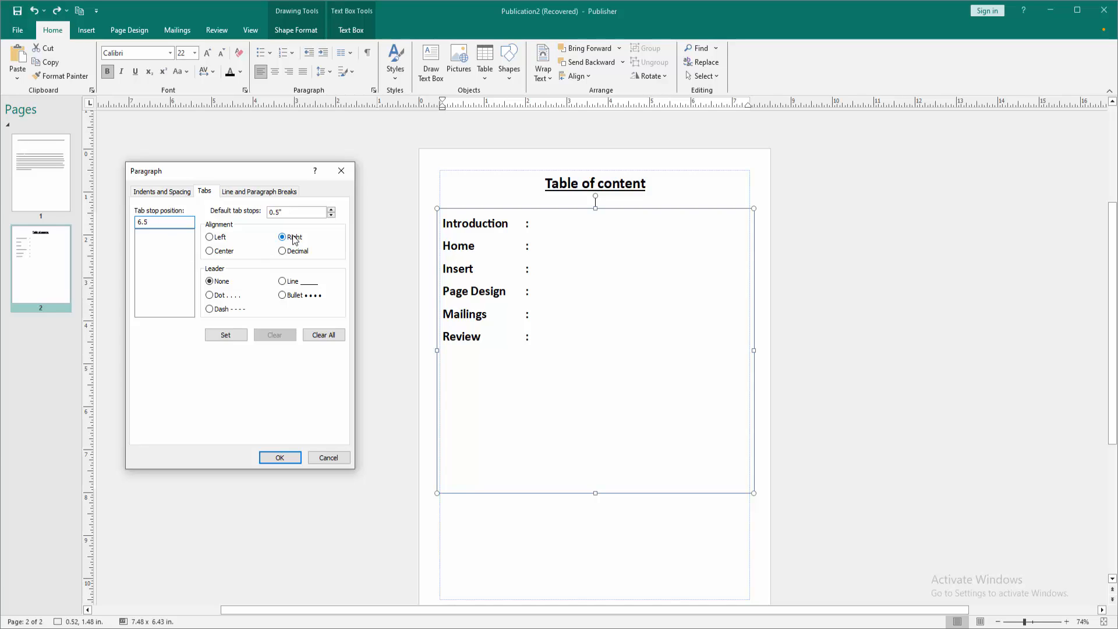
pyautogui.click(226, 335)
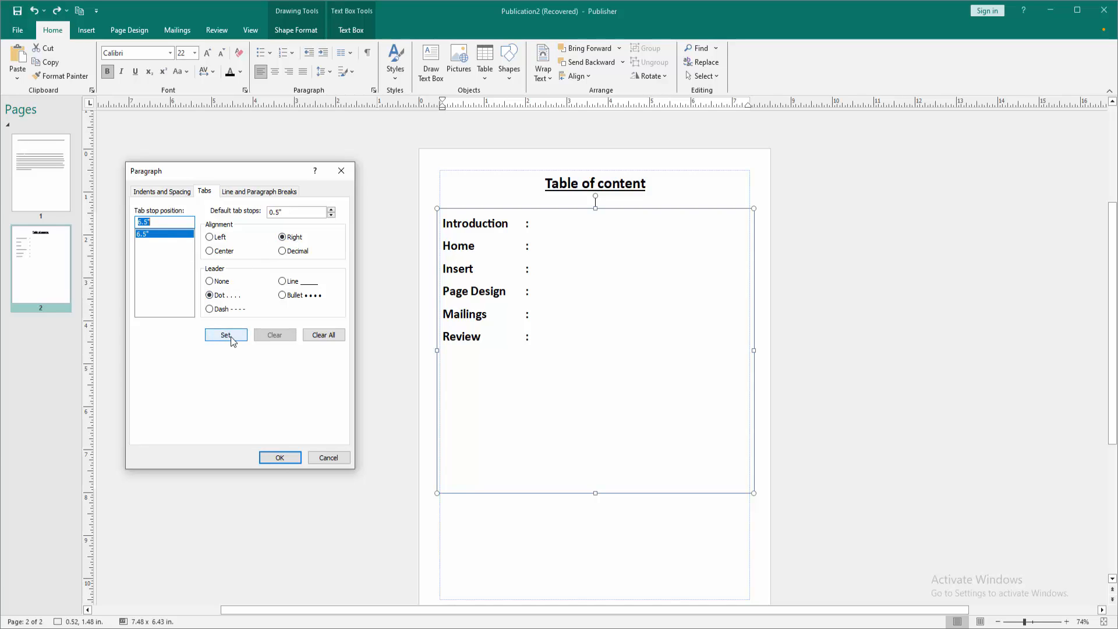
# - Apply the tab stop so Introduction's dotted leader reaches its right-aligned colon
pyautogui.click(280, 458)
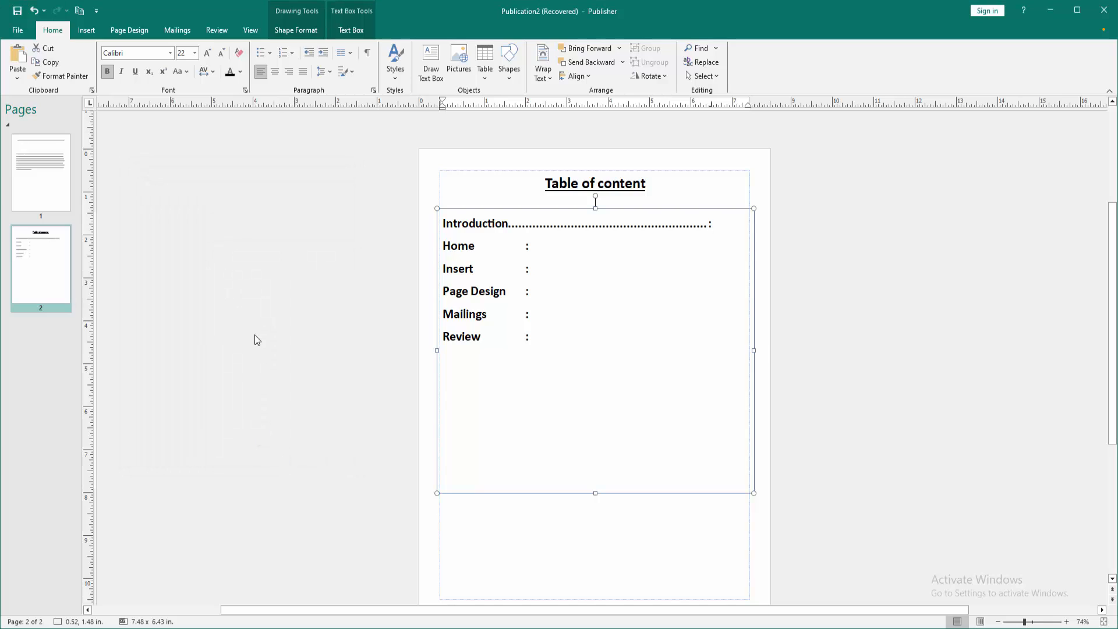
pyautogui.moveTo(315, 252)
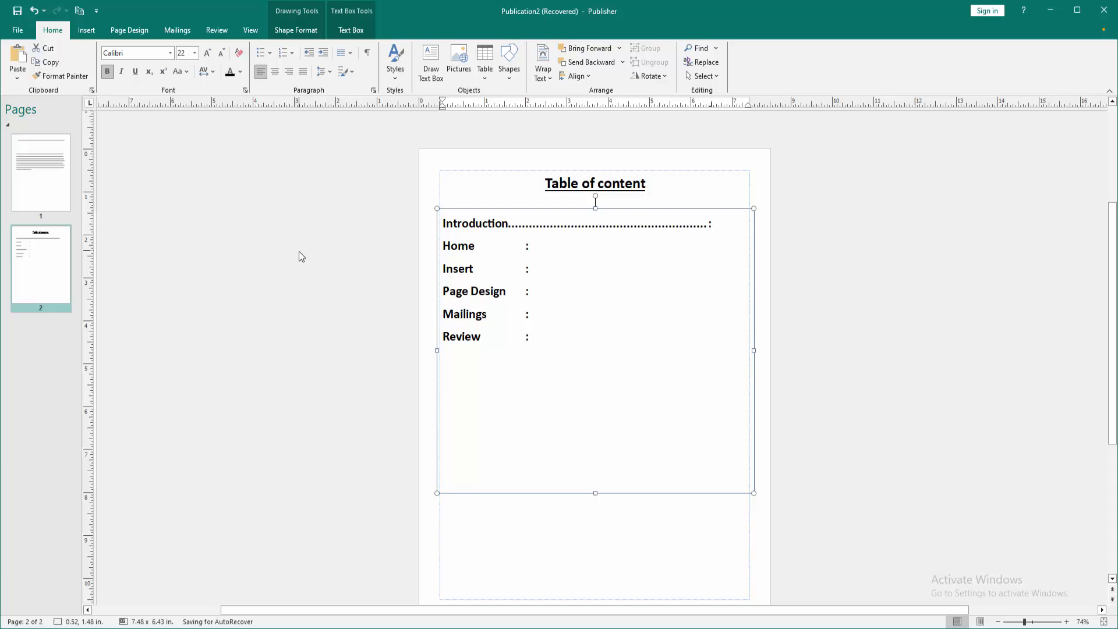
pyautogui.moveTo(277, 257)
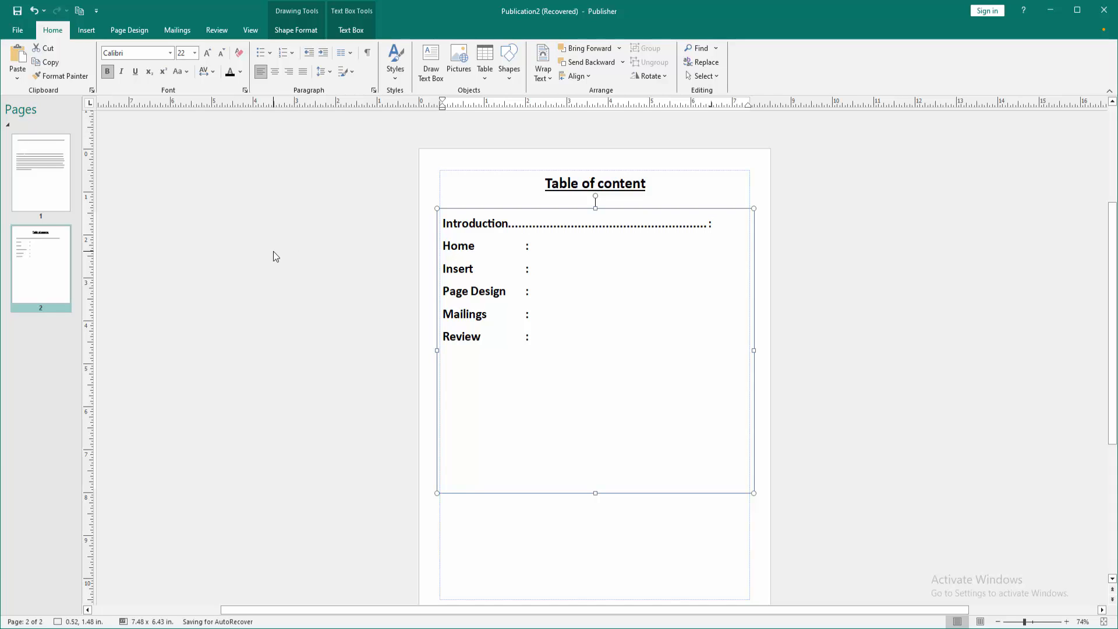